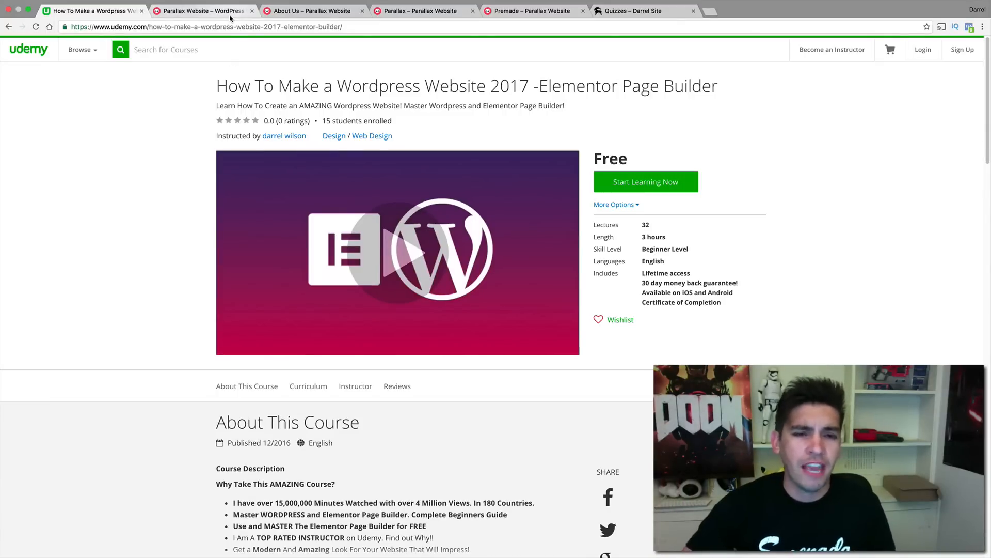
Tour the Parallax Website home page top to bottom — hero, feature grid, counters, mobile section — and back up.
click(199, 10)
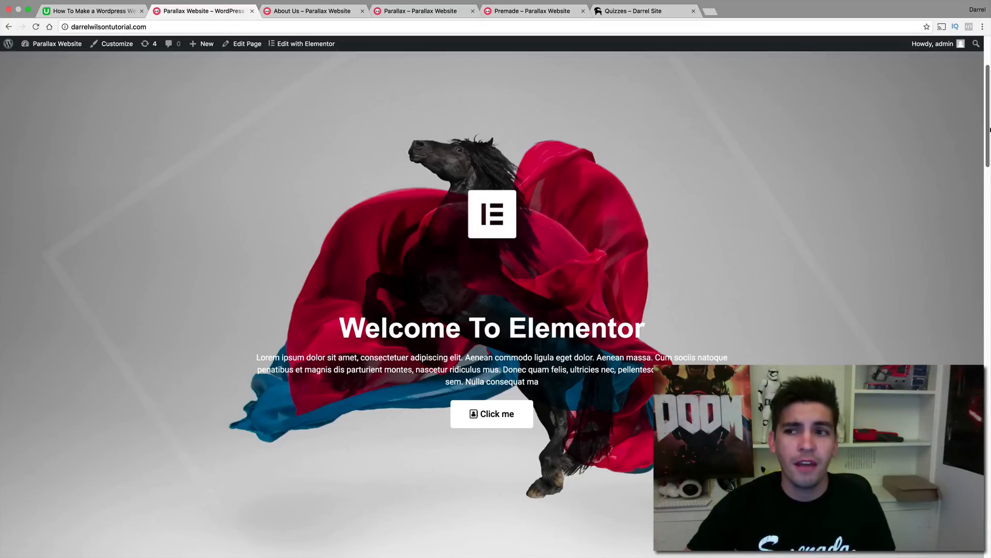
scroll(down, 3)
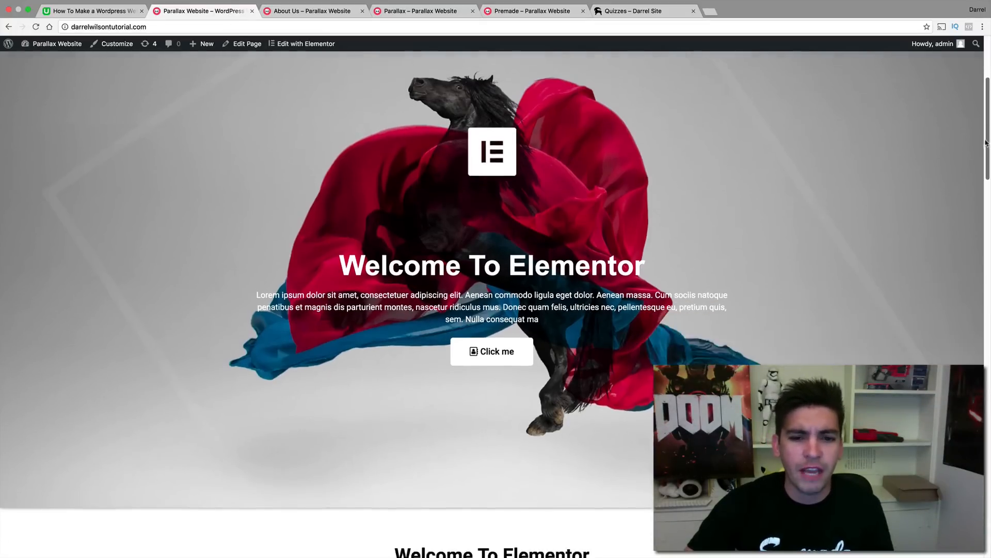
scroll(down, 3)
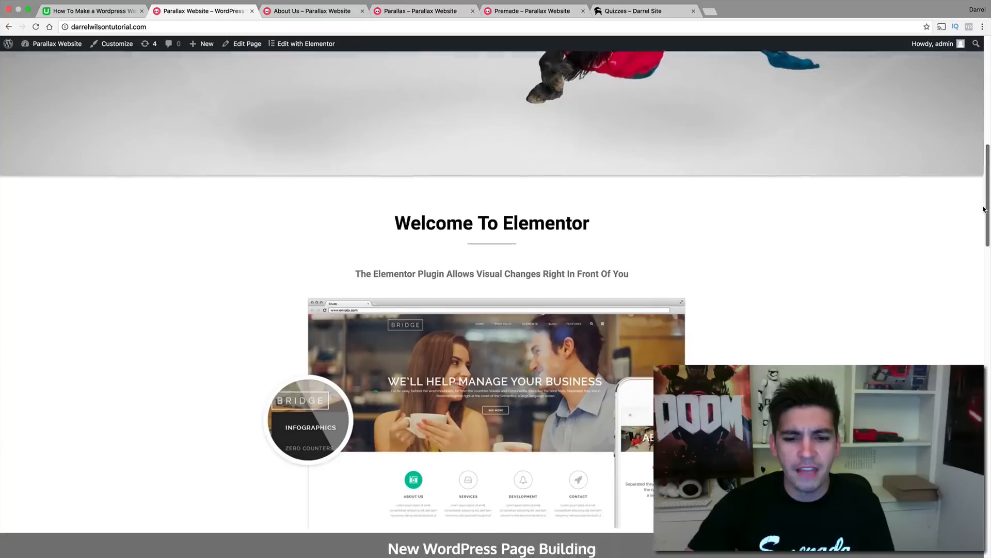
scroll(down, 3)
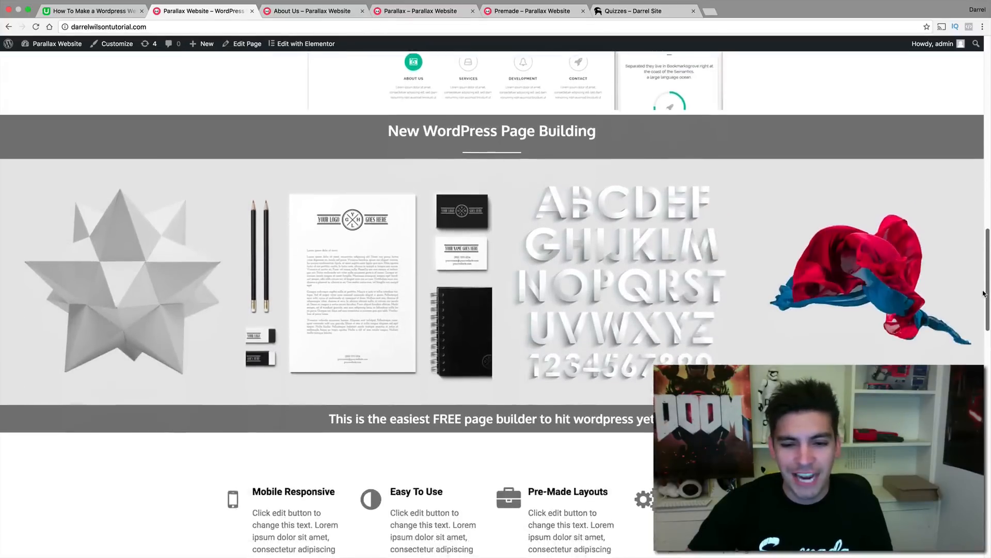
scroll(down, 3)
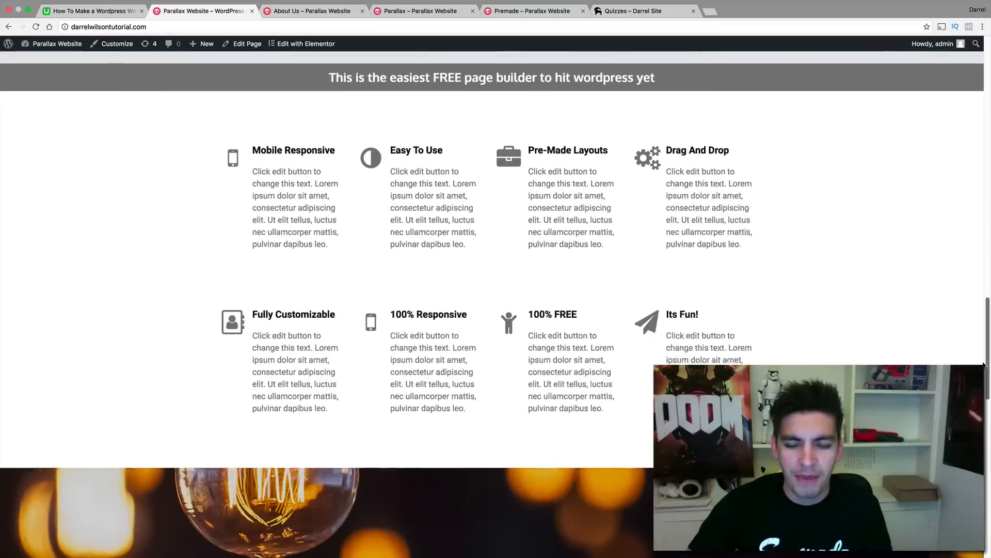
scroll(down, 3)
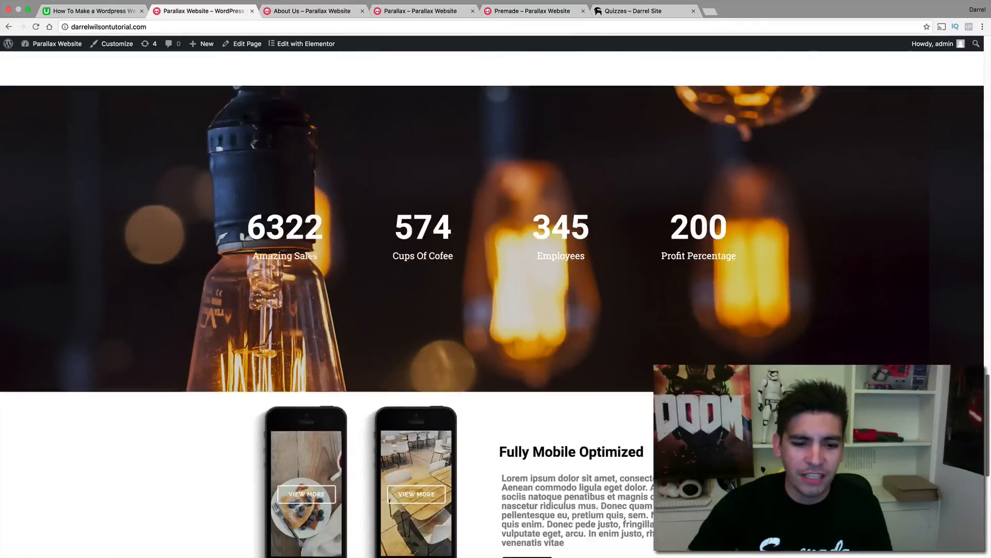
scroll(down, 3)
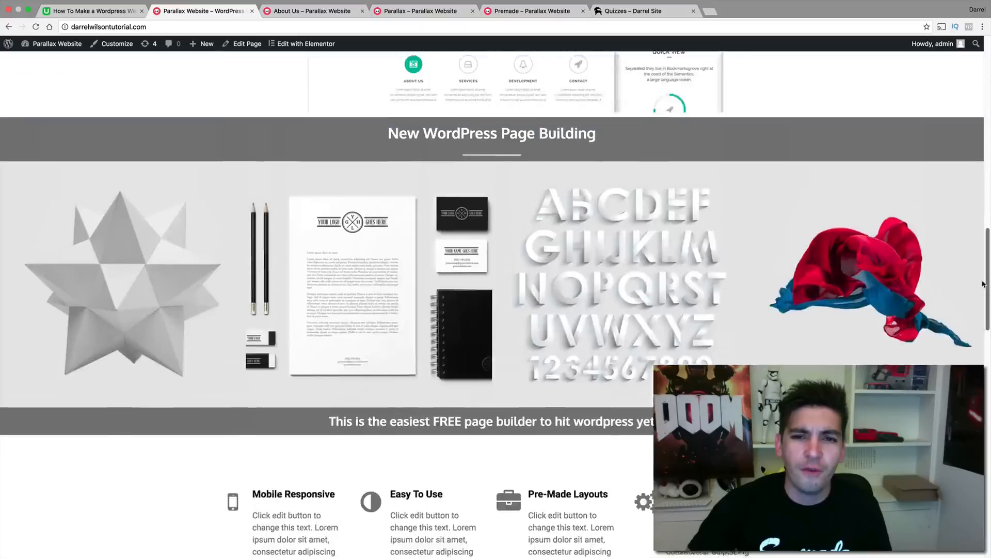
scroll(up, 3)
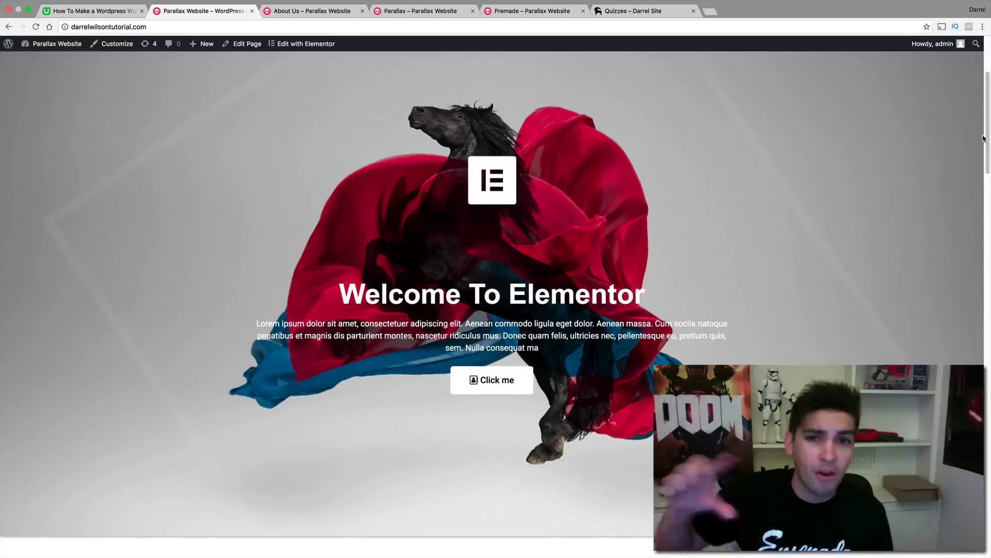
Preview the About Us page's skill bars and team section, then return to the top.
click(310, 11)
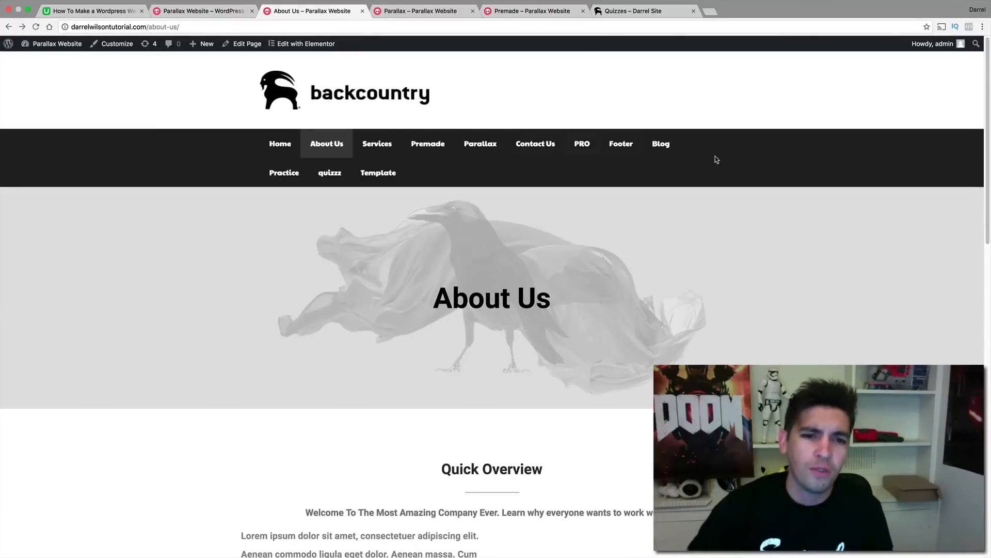
scroll(down, 3)
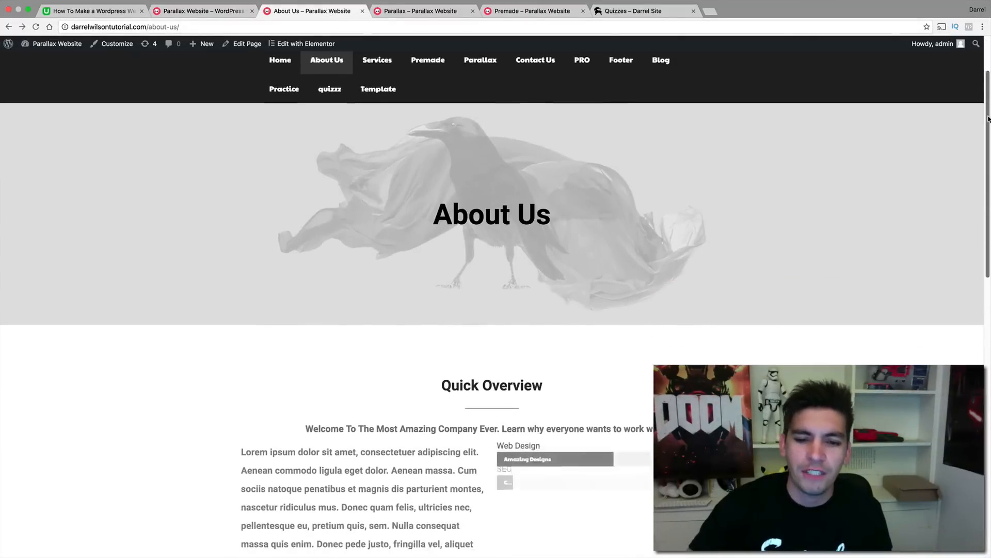
scroll(down, 3)
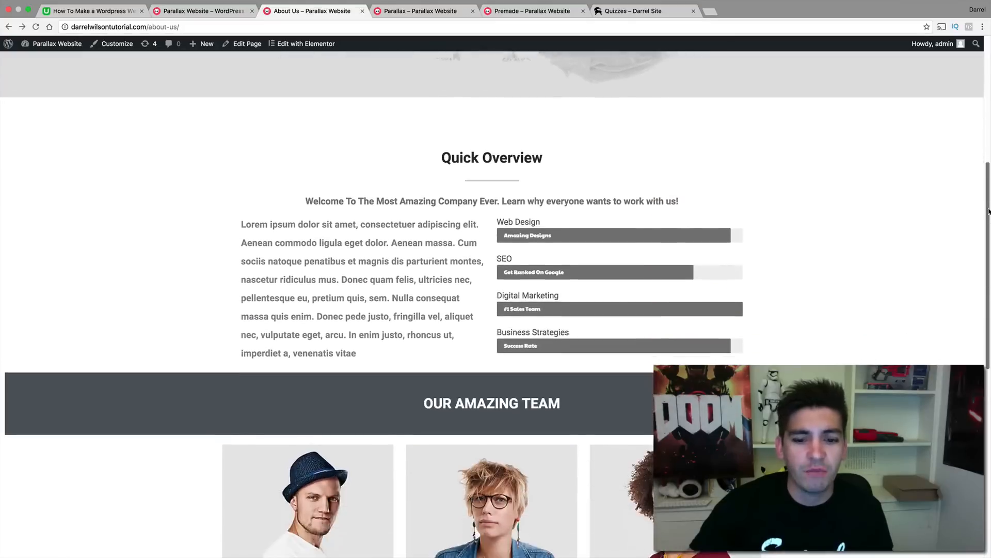
scroll(up, 3)
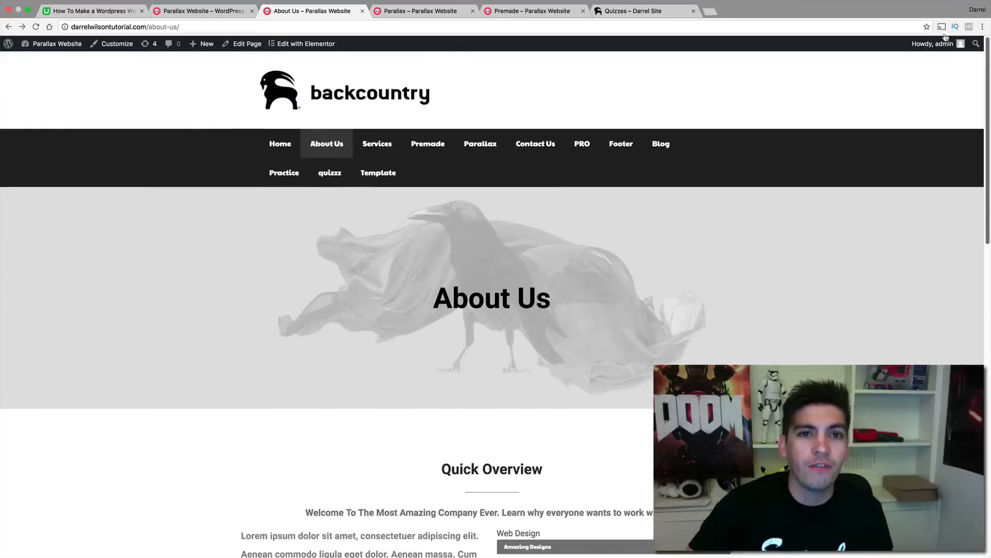
Preview the Parallax page's hero, logo carousel and counters section, then return near the top.
click(479, 143)
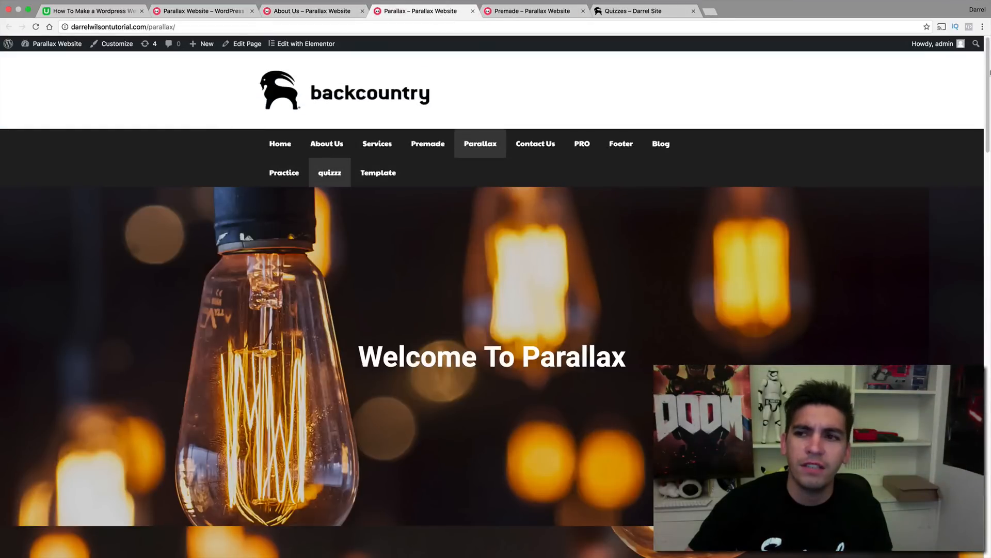
scroll(down, 3)
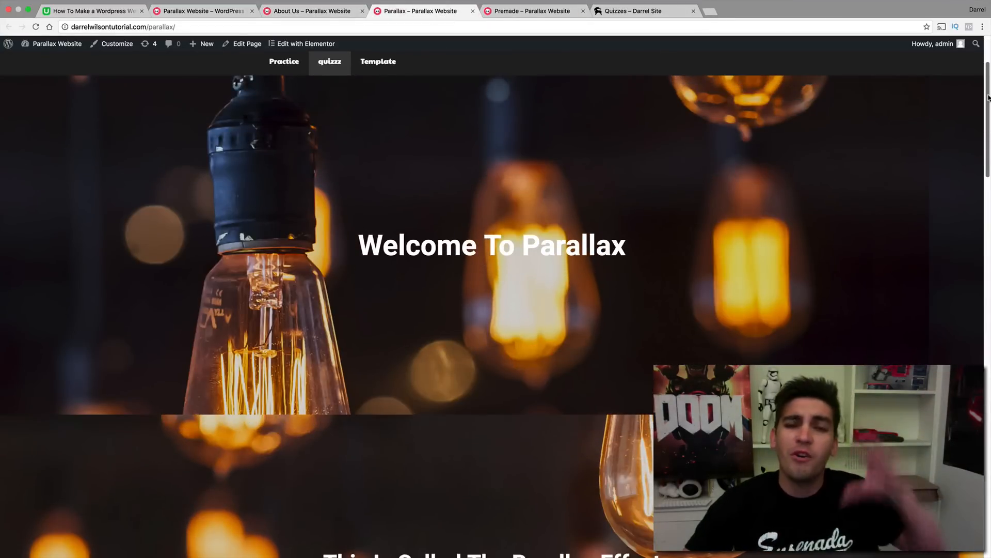
scroll(down, 3)
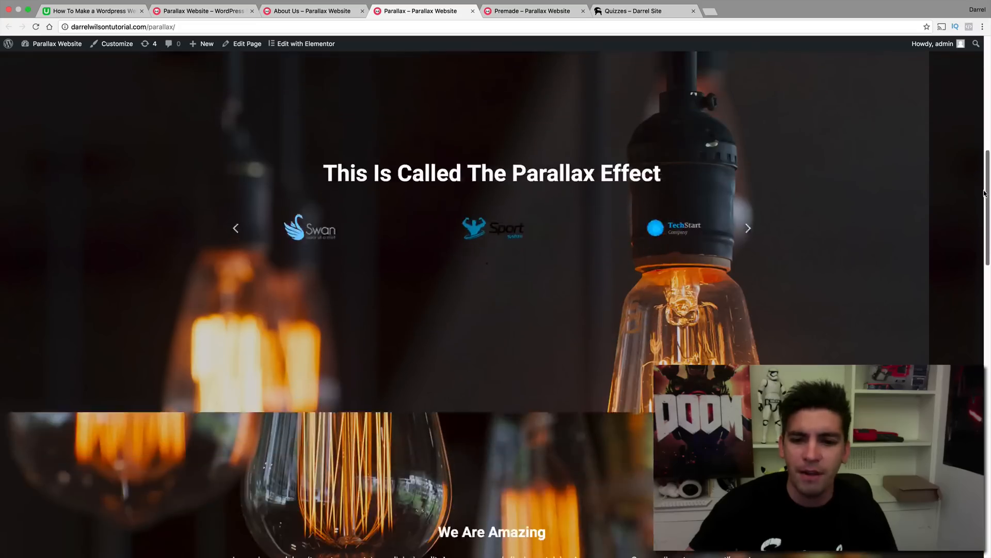
scroll(down, 3)
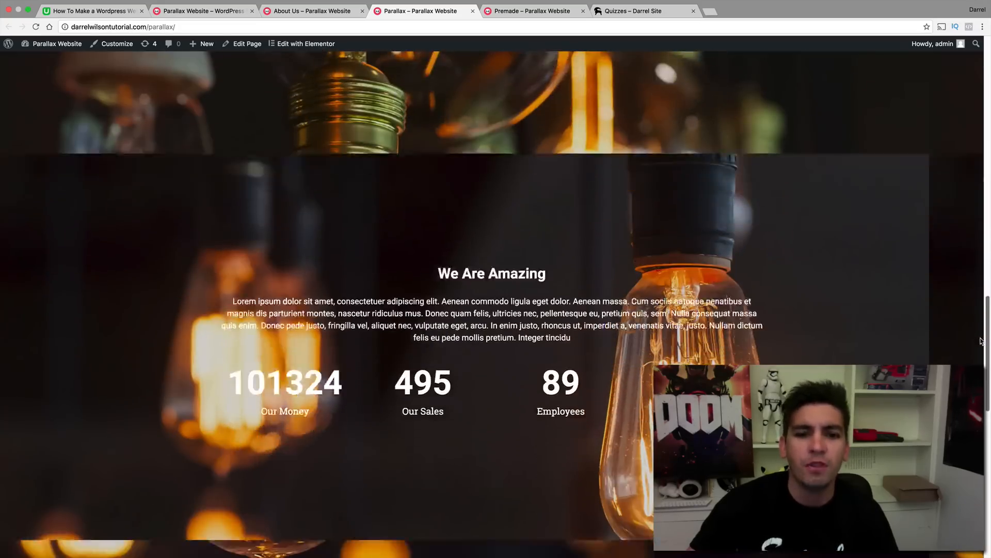
scroll(up, 3)
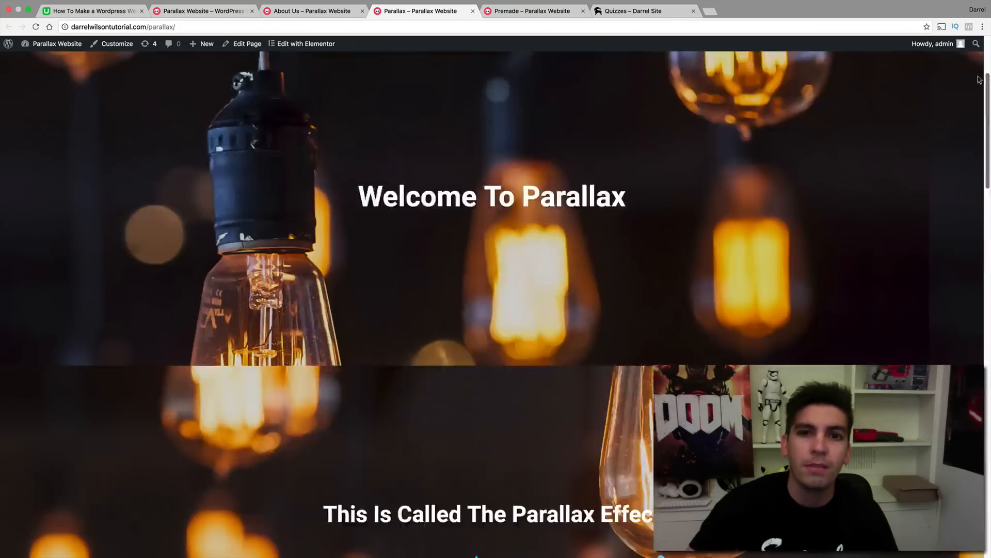
Preview the law-firm Premade page's hero, practice areas, About the Firm and partner profiles.
click(534, 10)
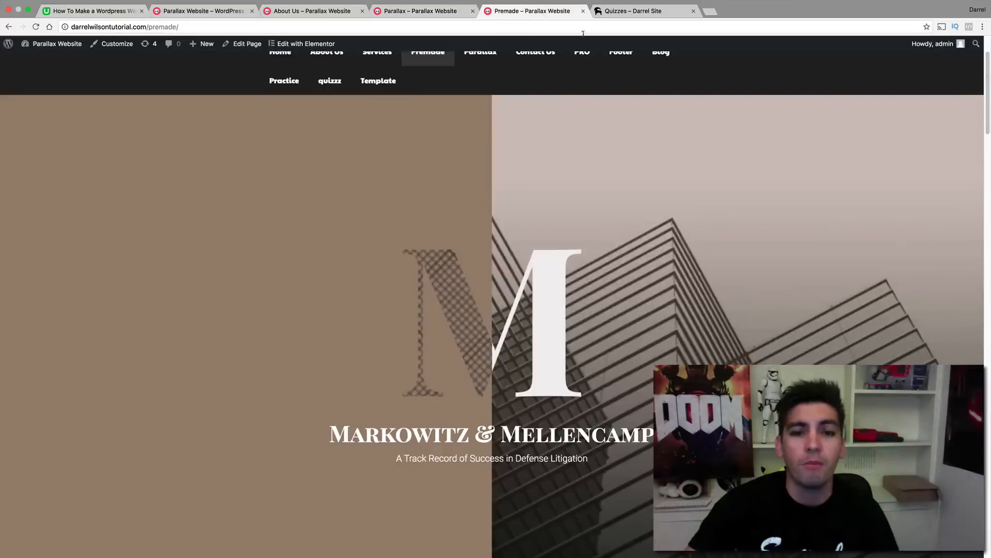
scroll(down, 3)
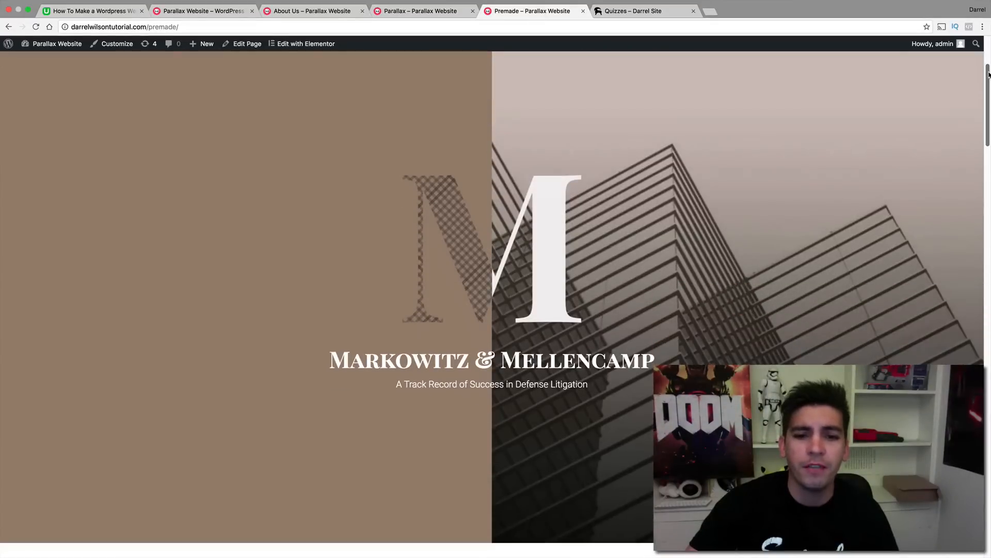
scroll(down, 3)
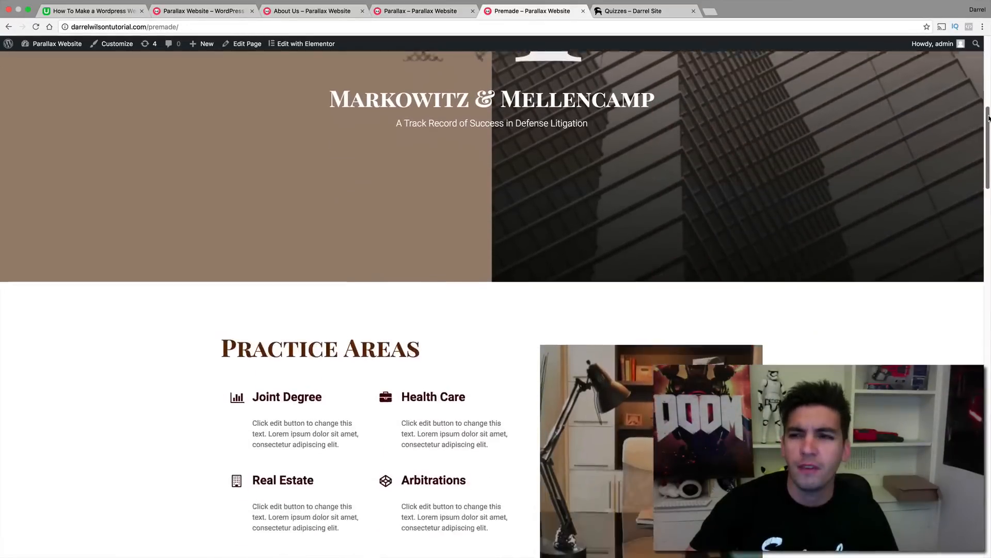
scroll(down, 3)
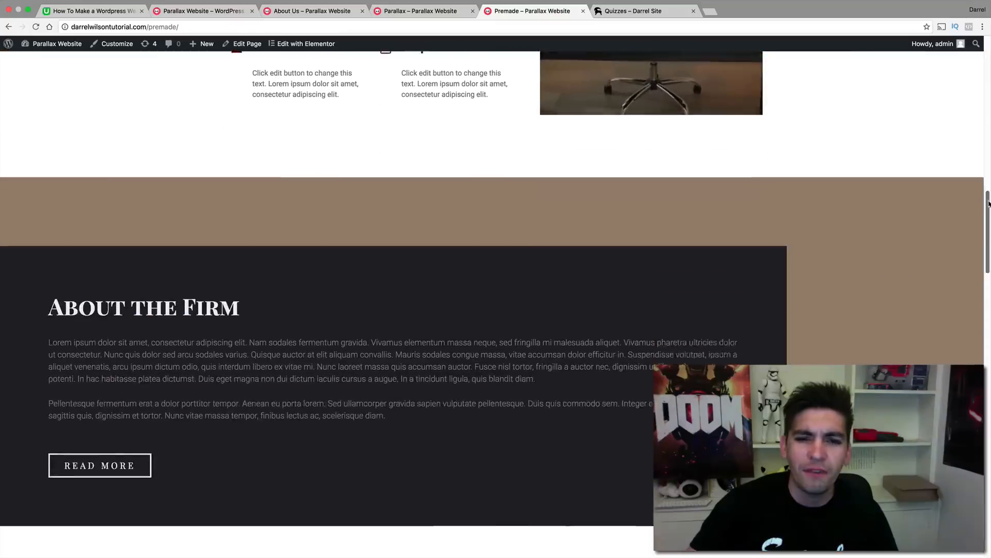
scroll(down, 3)
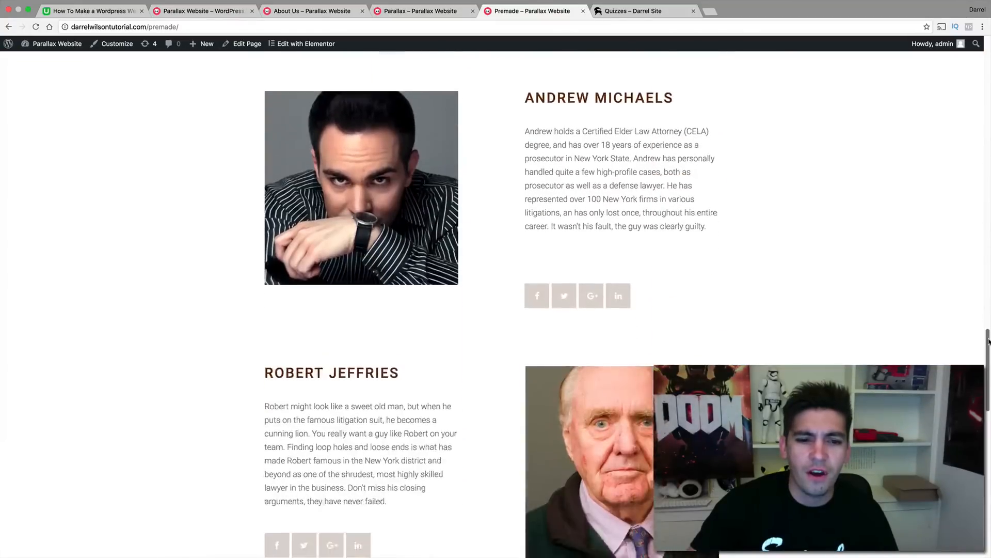
scroll(up, 3)
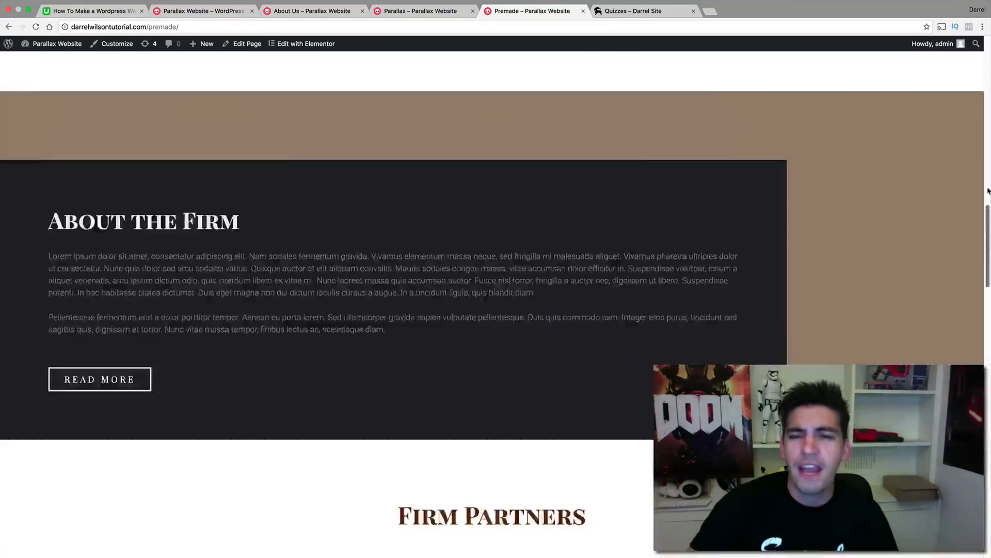
Preview the Quizzes page's pricing tables and feature boxes, then return to the Udemy Elementor course page.
click(635, 11)
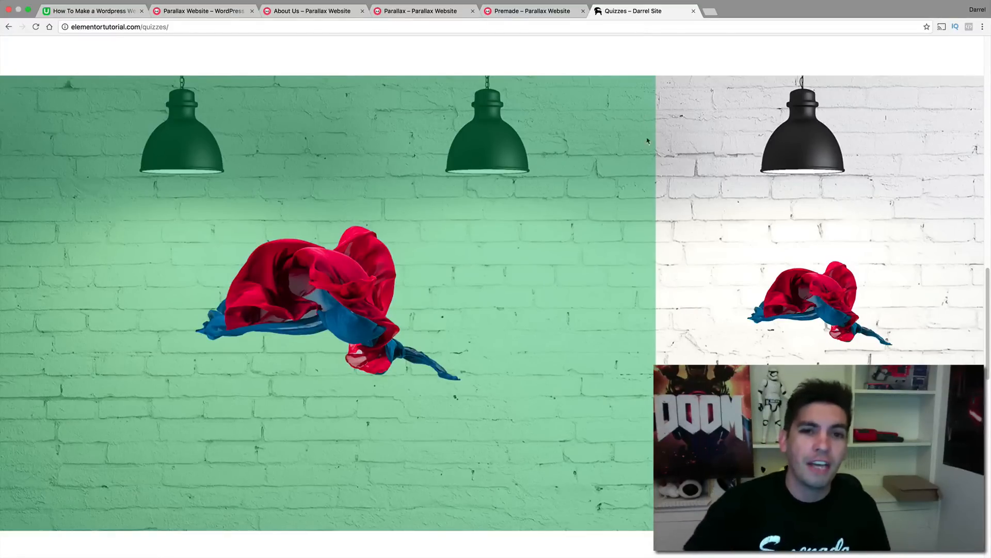
scroll(down, 3)
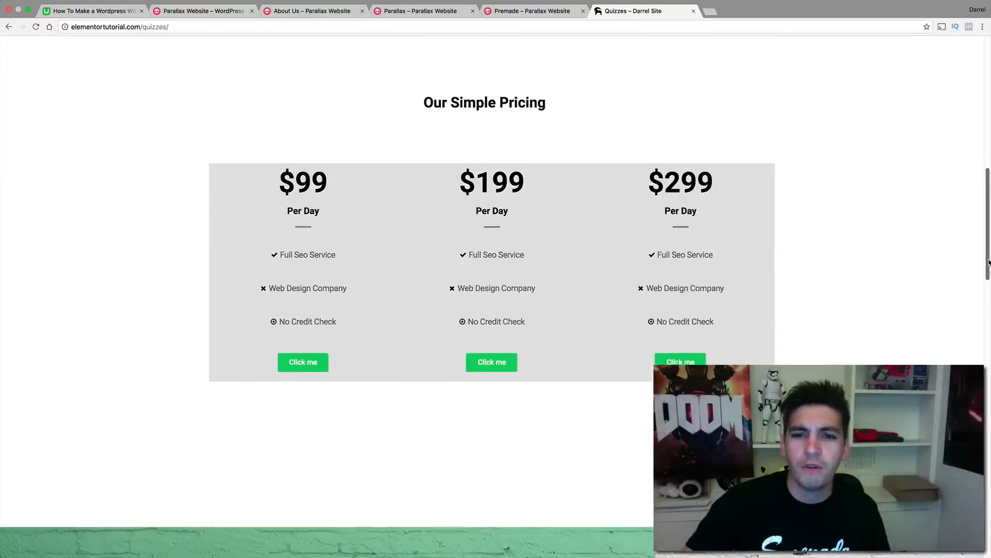
scroll(up, 3)
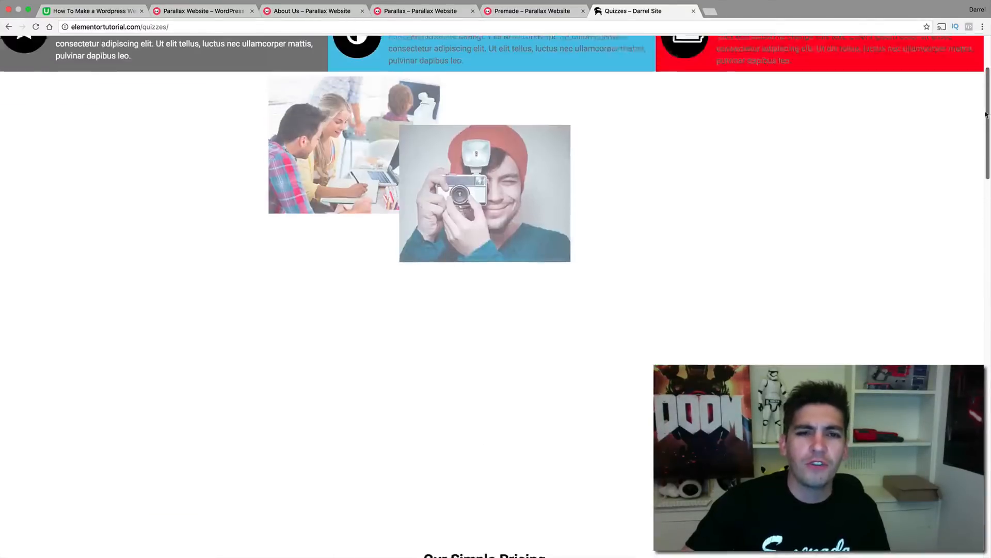
scroll(up, 3)
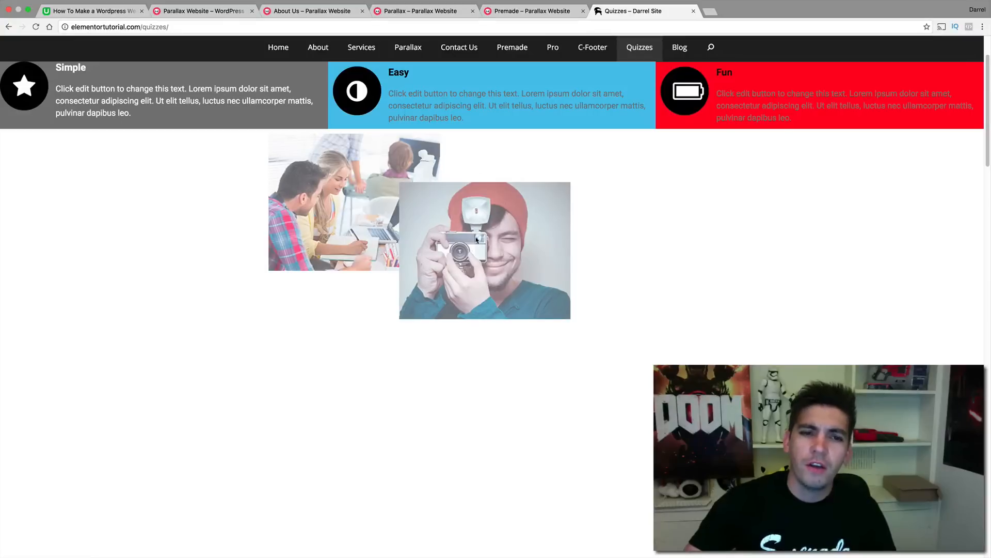
mouse_move(549, 227)
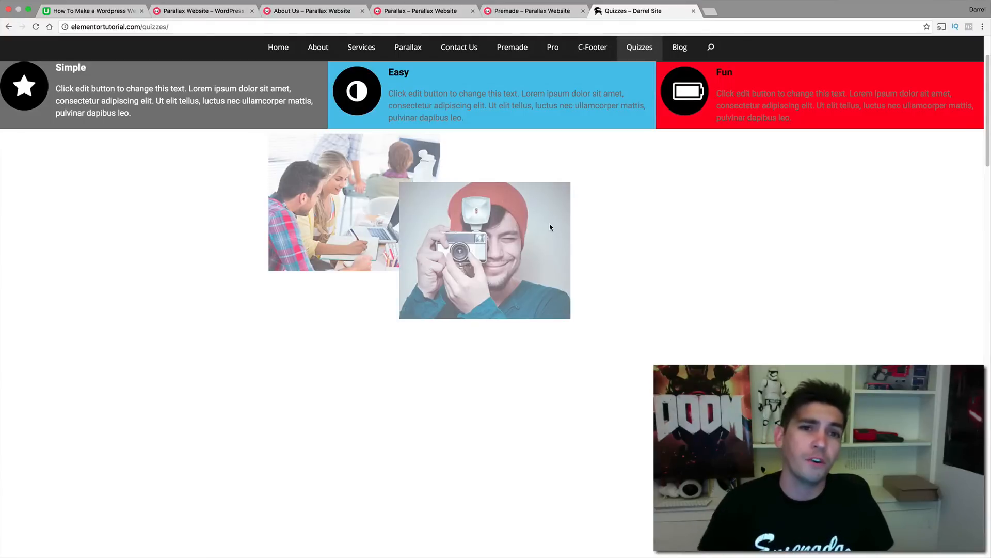
click(91, 10)
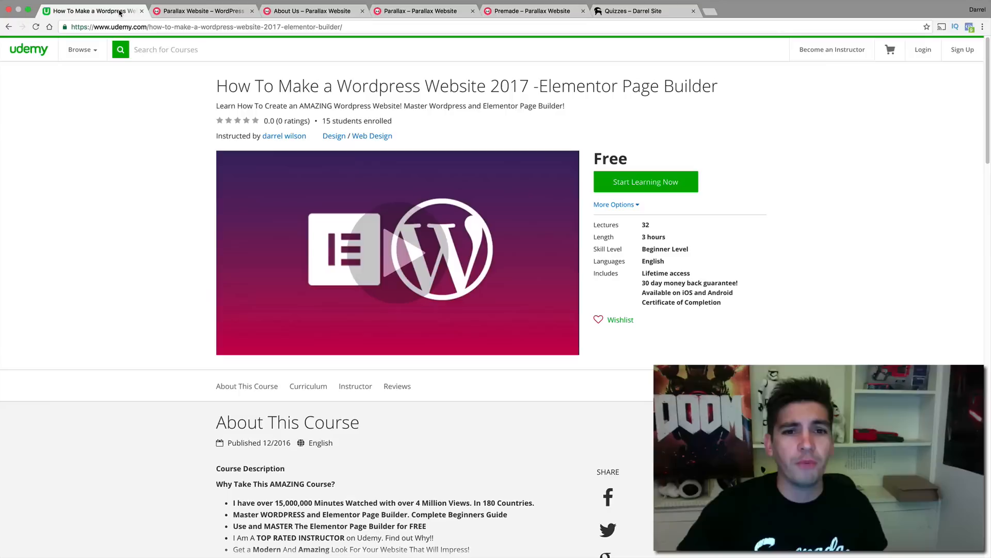